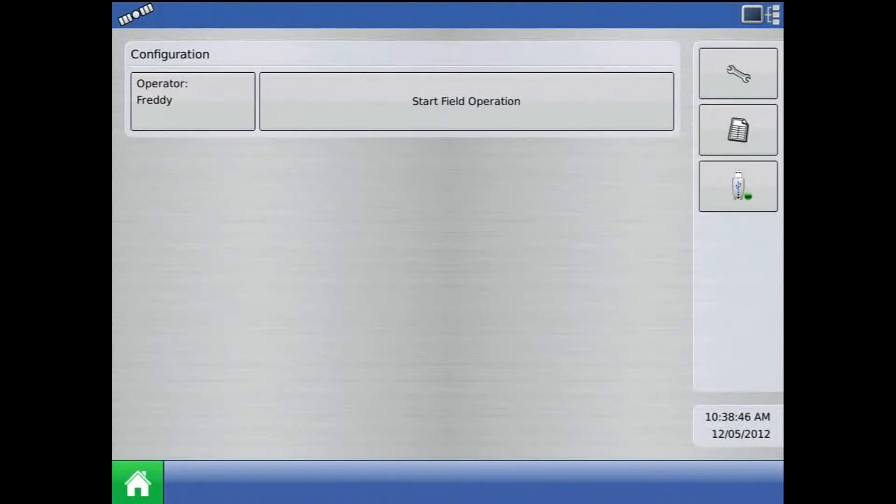
Step: Enter Console Setup from the home screen via the wrench button
{"action": "left_click", "coordinate": [737, 73]}
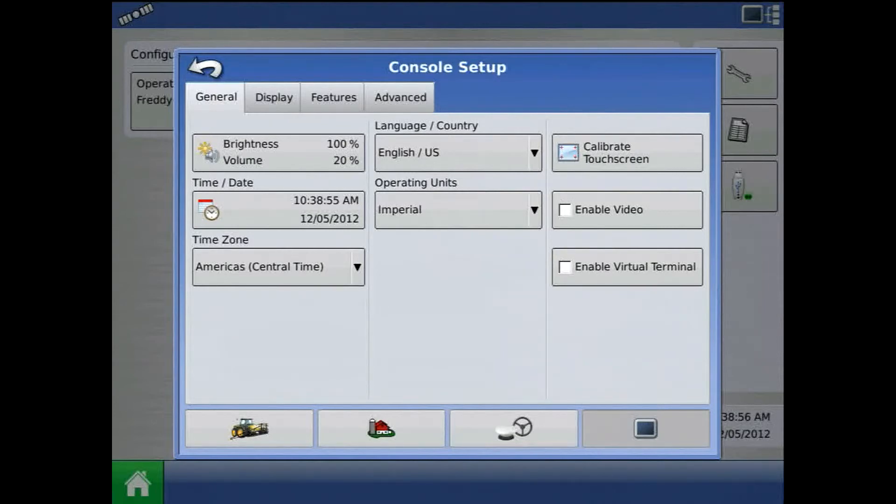
Step: Start Restore Backup under Memory on the Advanced settings, bringing up the Restore Memory prompt
{"action": "left_click", "coordinate": [400, 97]}
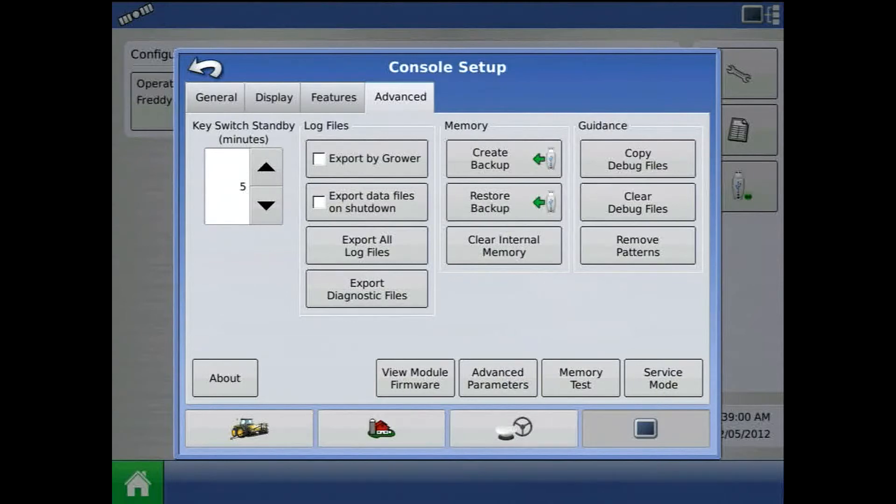
{"action": "left_click", "coordinate": [503, 201]}
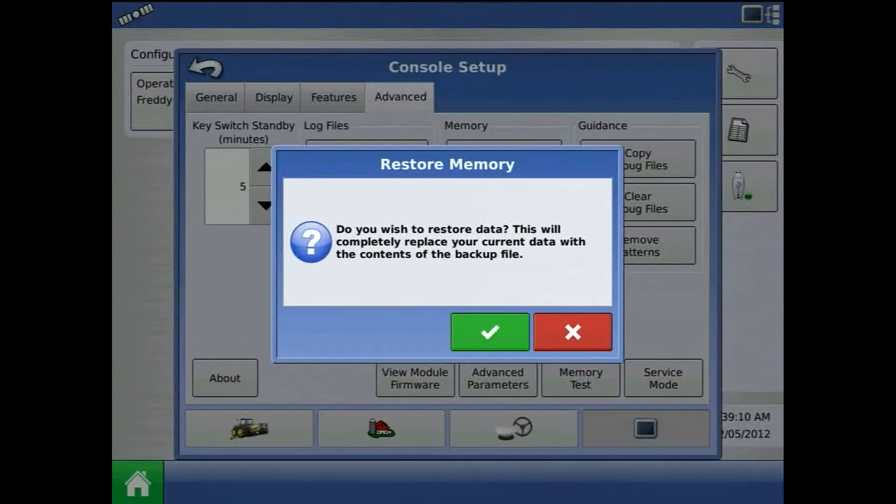
Step: Confirm replacing current data and select the 2012-05-21_17-01-52.ibk2 backup file
{"action": "left_click", "coordinate": [572, 332]}
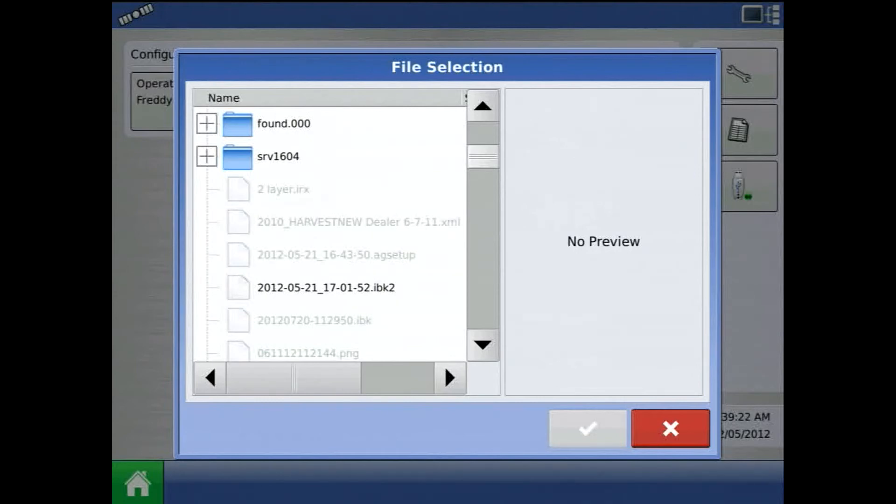
{"action": "left_click", "coordinate": [326, 287]}
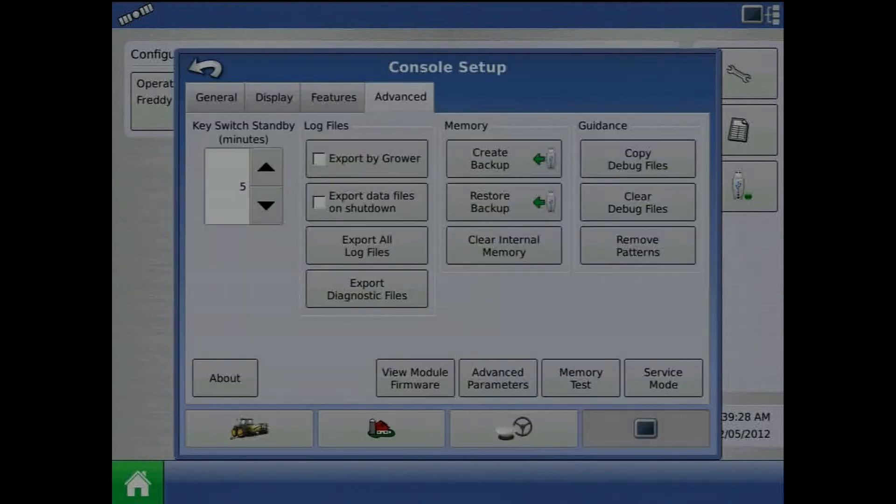
{"action": "left_click", "coordinate": [502, 201]}
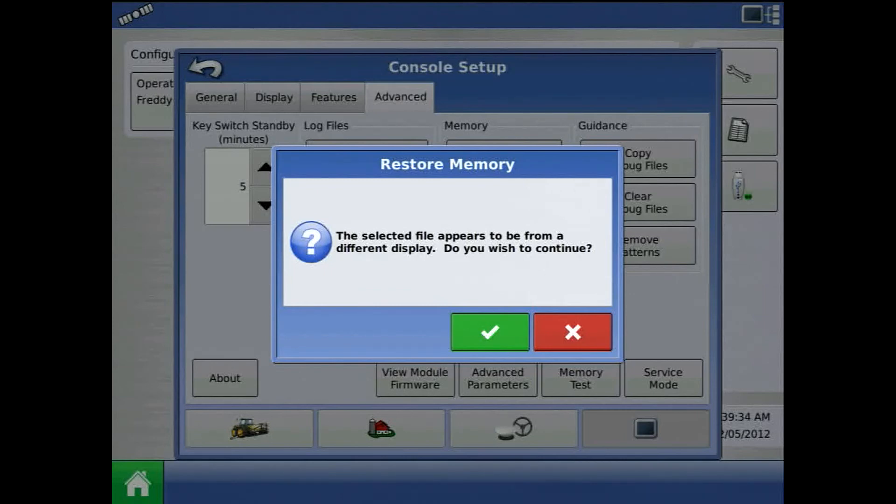
Step: Continue the restore despite the backup coming from a different display
{"action": "left_click", "coordinate": [572, 332]}
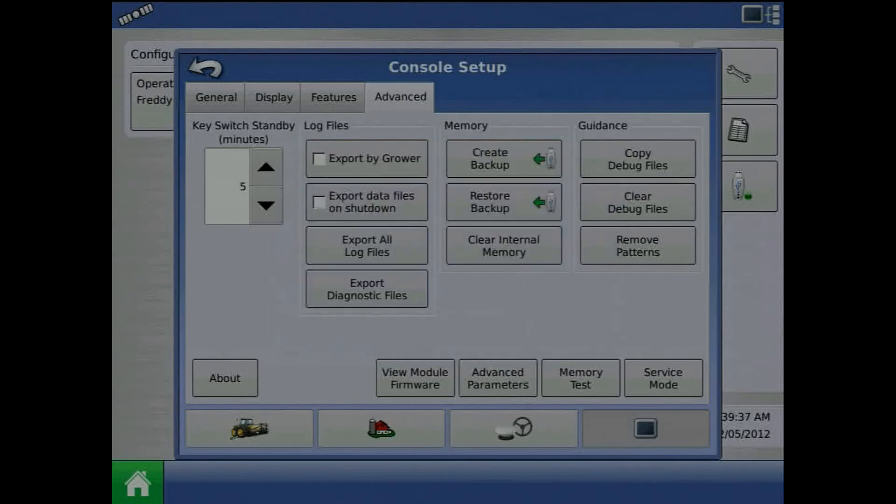